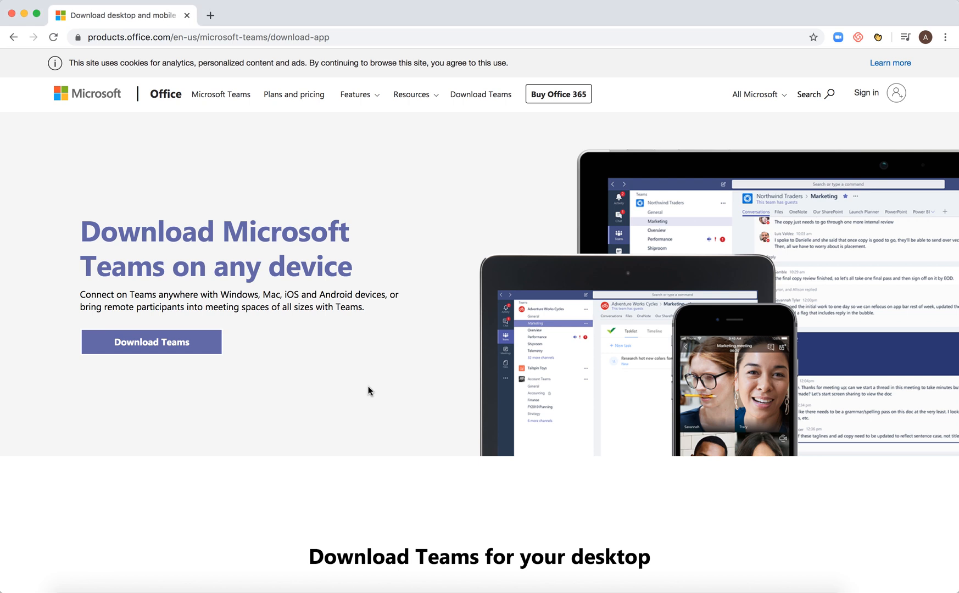
Scroll the Teams download page down to the 'Download Teams for your desktop' section
{"action": "scroll", "scroll_direction": "down", "scroll_amount": 3}
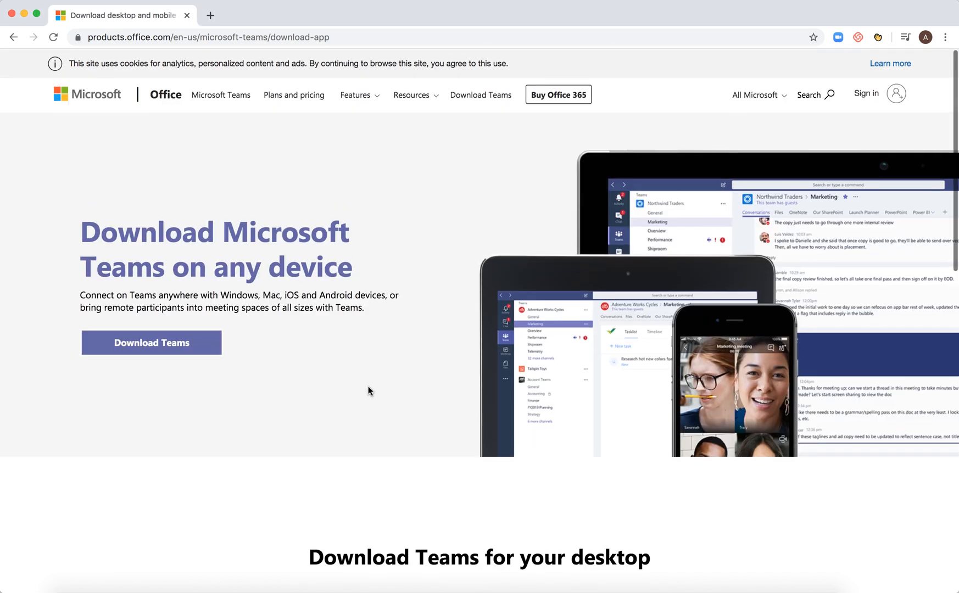
{"action": "mouse_move", "coordinate": [277, 202]}
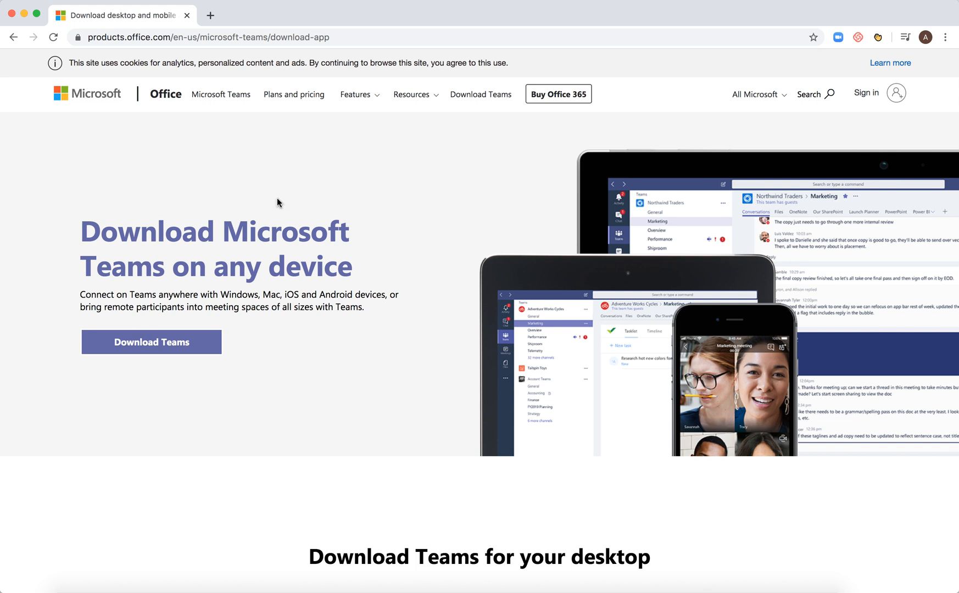
{"action": "mouse_move", "coordinate": [236, 34]}
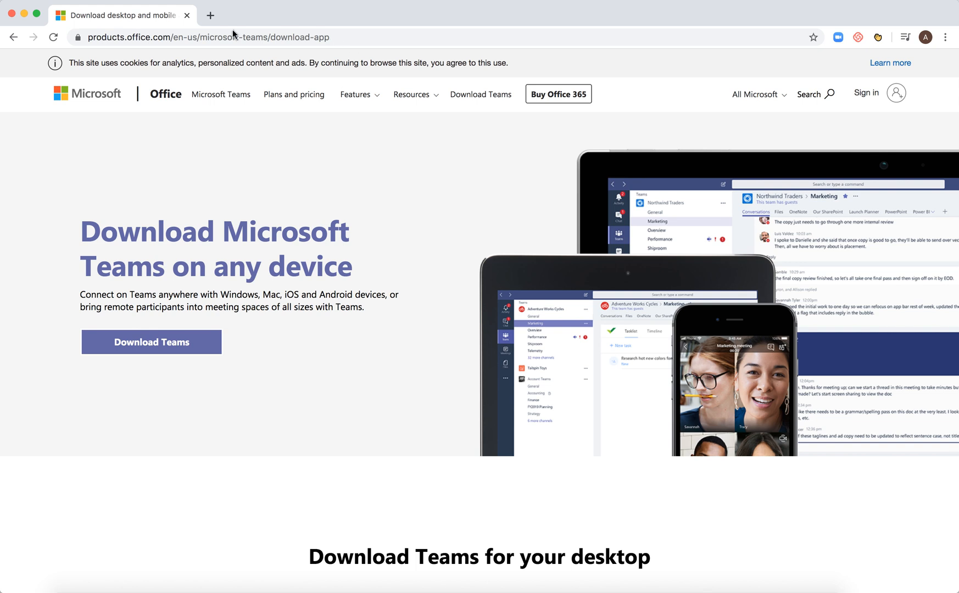
{"action": "mouse_move", "coordinate": [238, 47]}
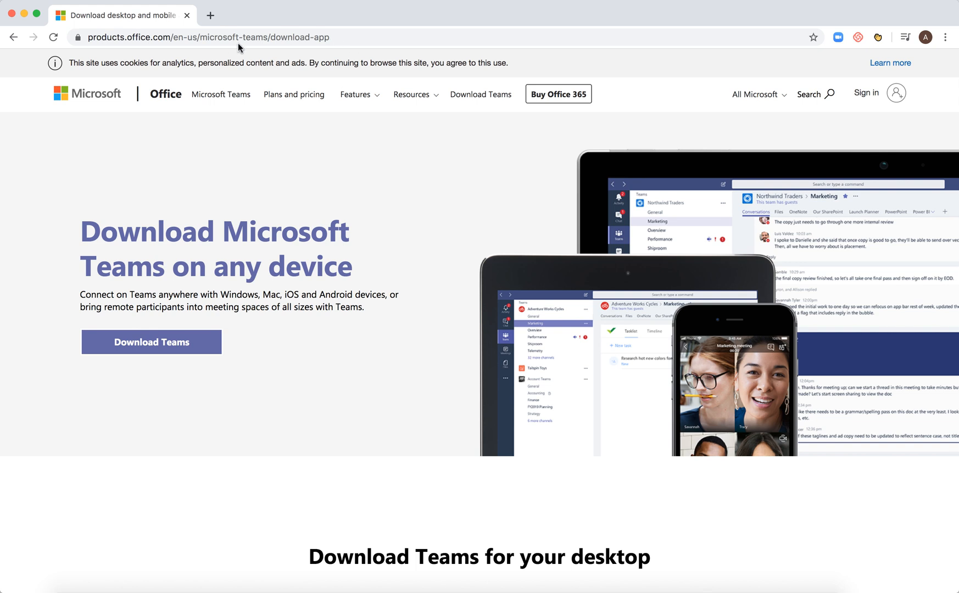
{"action": "scroll", "scroll_direction": "down", "scroll_amount": 3}
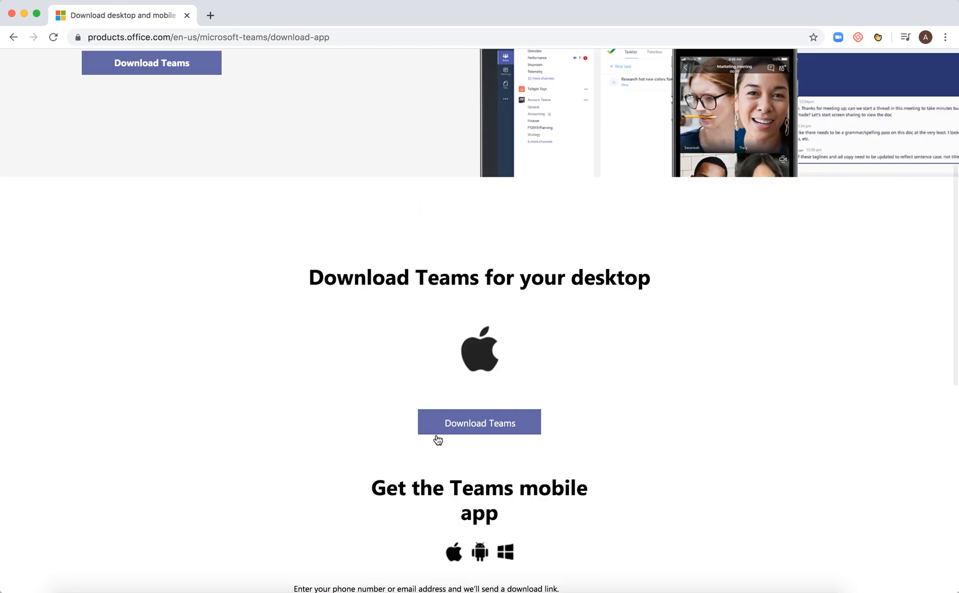
Download the Teams_osx.pkg Mac installer via the Download Teams button under the Apple logo
{"action": "left_click", "coordinate": [479, 423]}
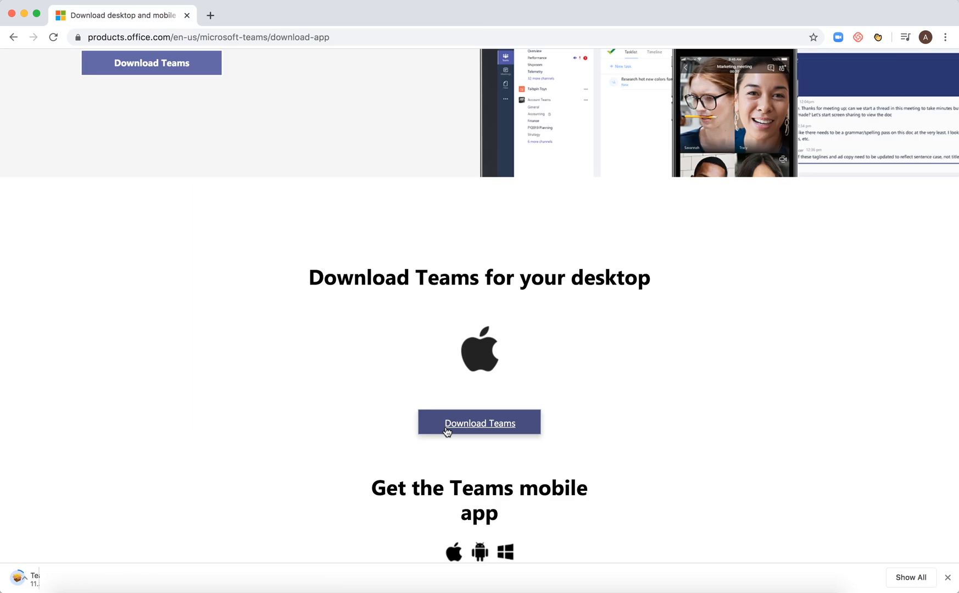
{"action": "left_click", "coordinate": [479, 423]}
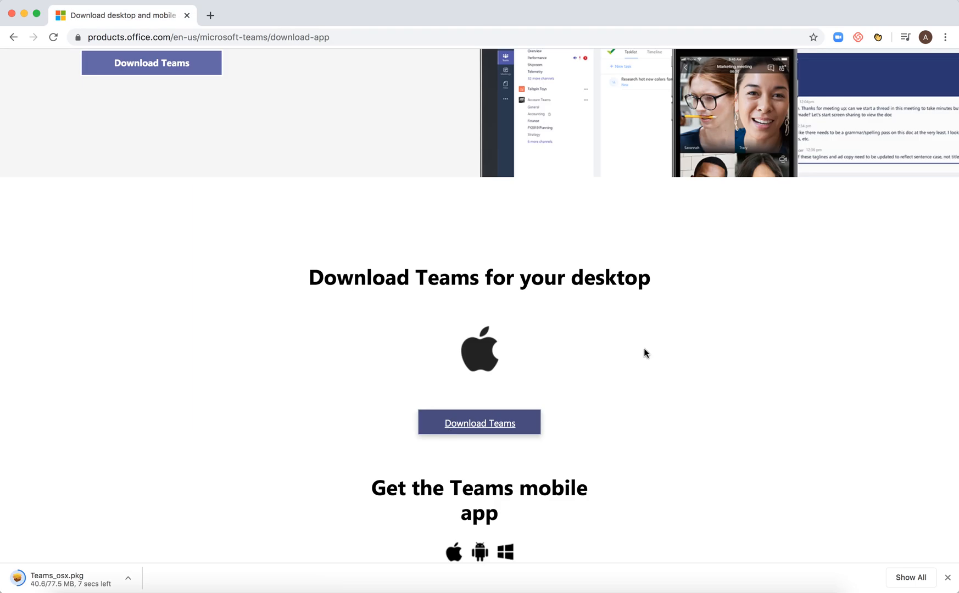
{"action": "mouse_move", "coordinate": [188, 472]}
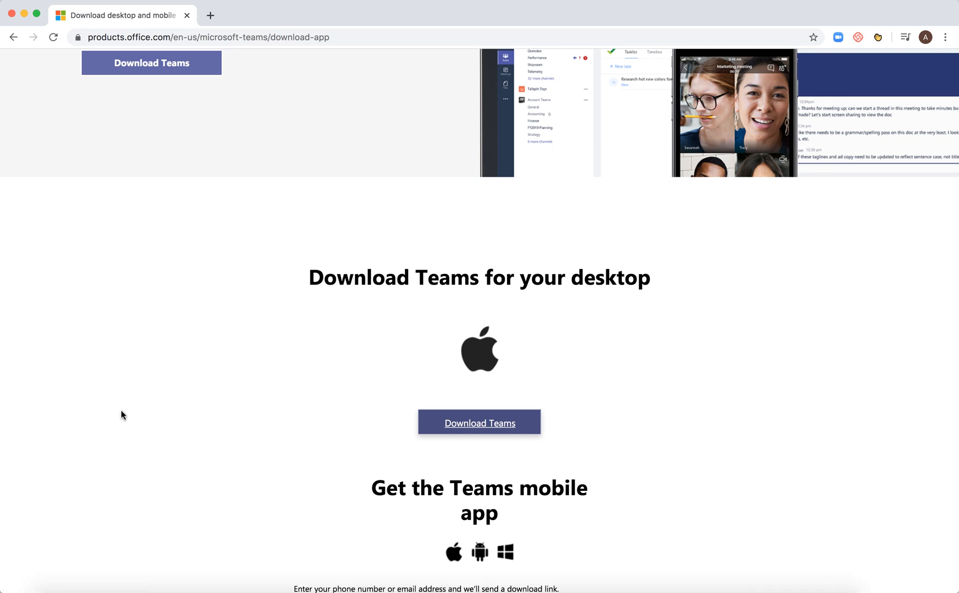
Run the downloaded package and choose Macintosh HD as the specific install disk
{"action": "left_click", "coordinate": [479, 422]}
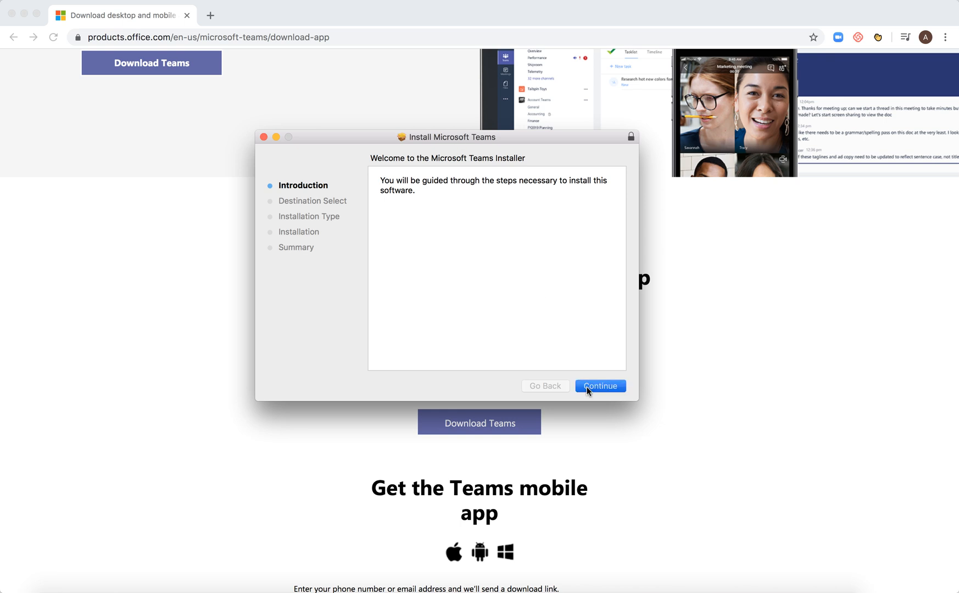
{"action": "left_click", "coordinate": [600, 386]}
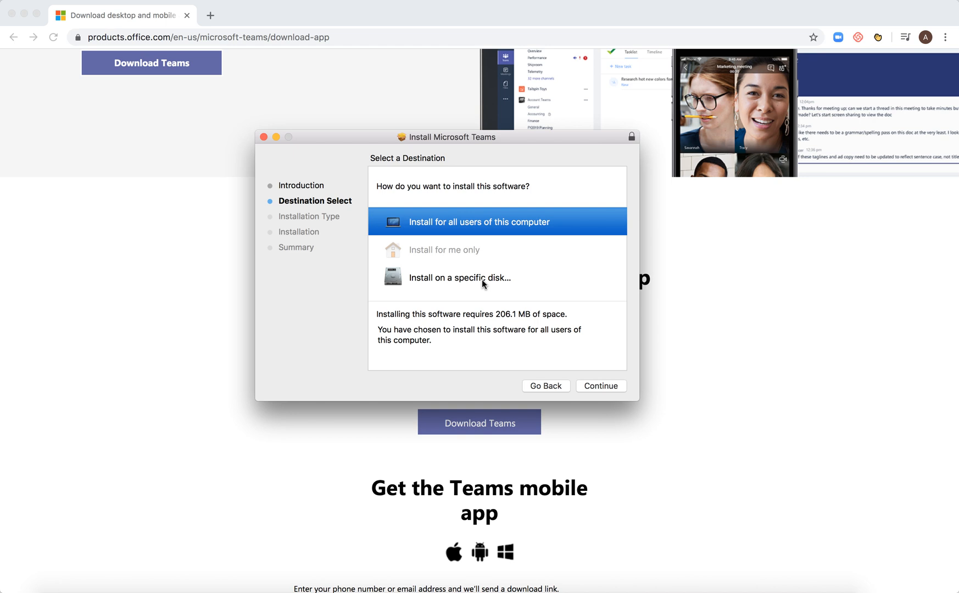
{"action": "left_click", "coordinate": [459, 278]}
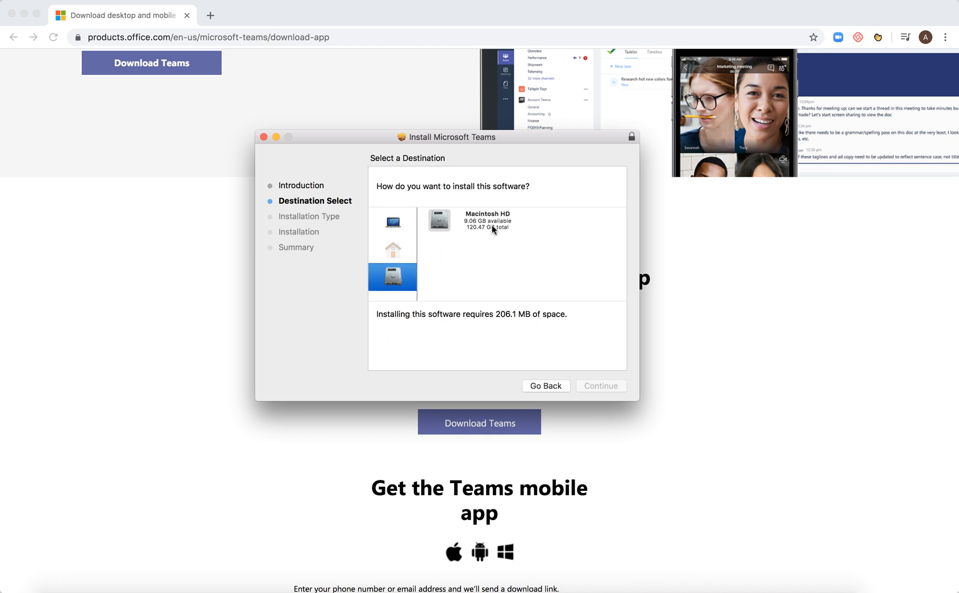
{"action": "left_click", "coordinate": [439, 222]}
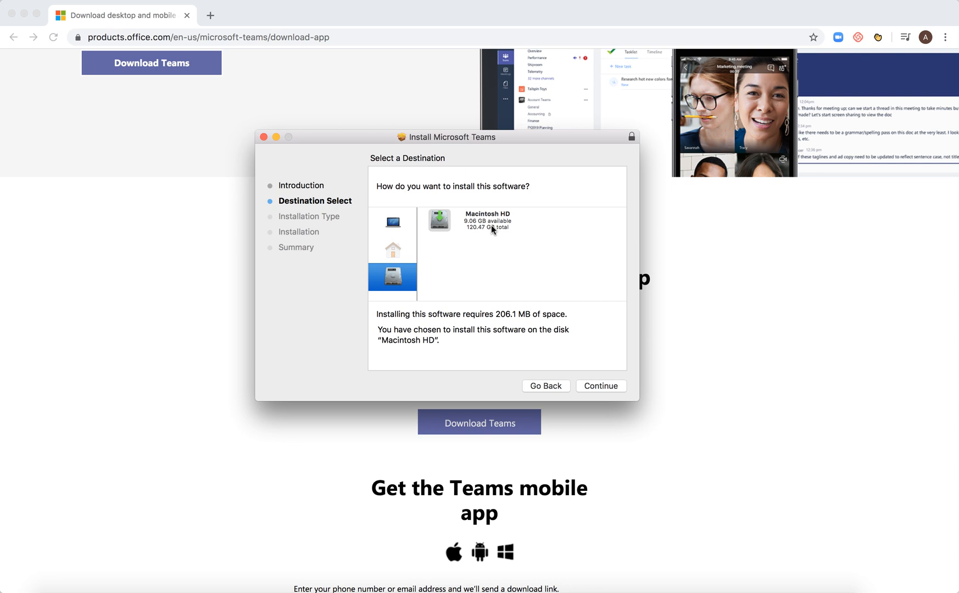
{"action": "left_click", "coordinate": [600, 386]}
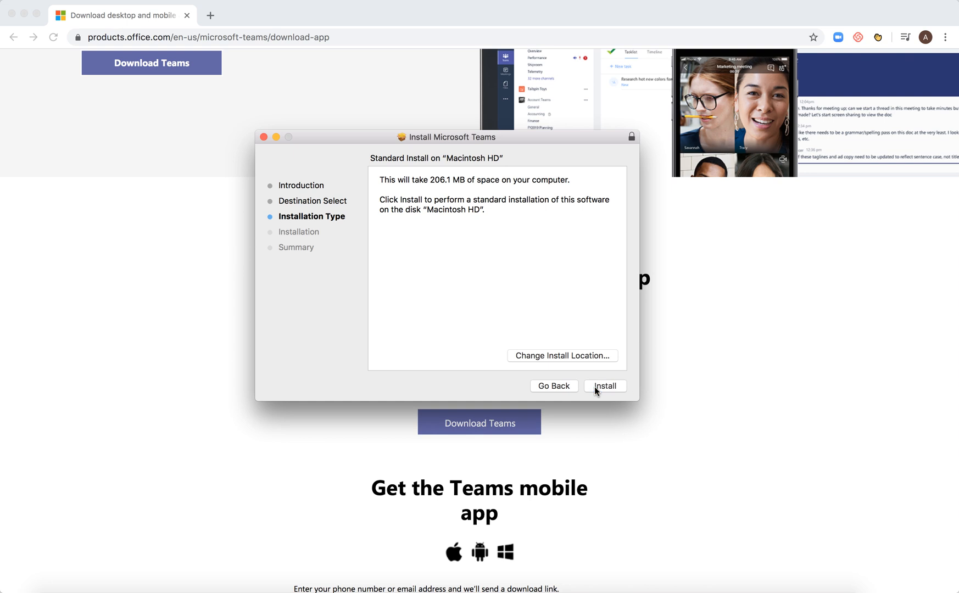
Start the standard install and authorize it with the account password
{"action": "left_click", "coordinate": [603, 386]}
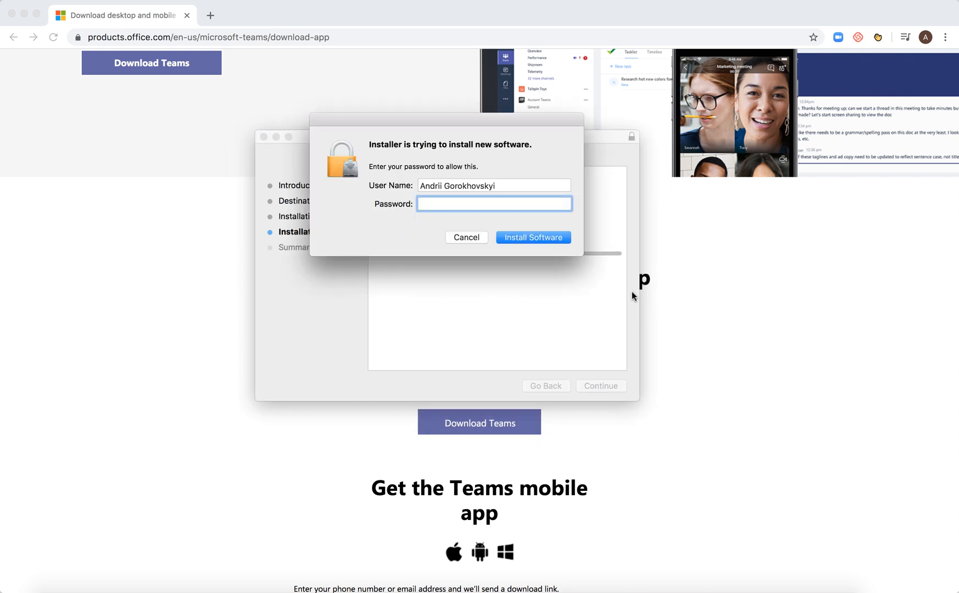
{"action": "left_click", "coordinate": [493, 203]}
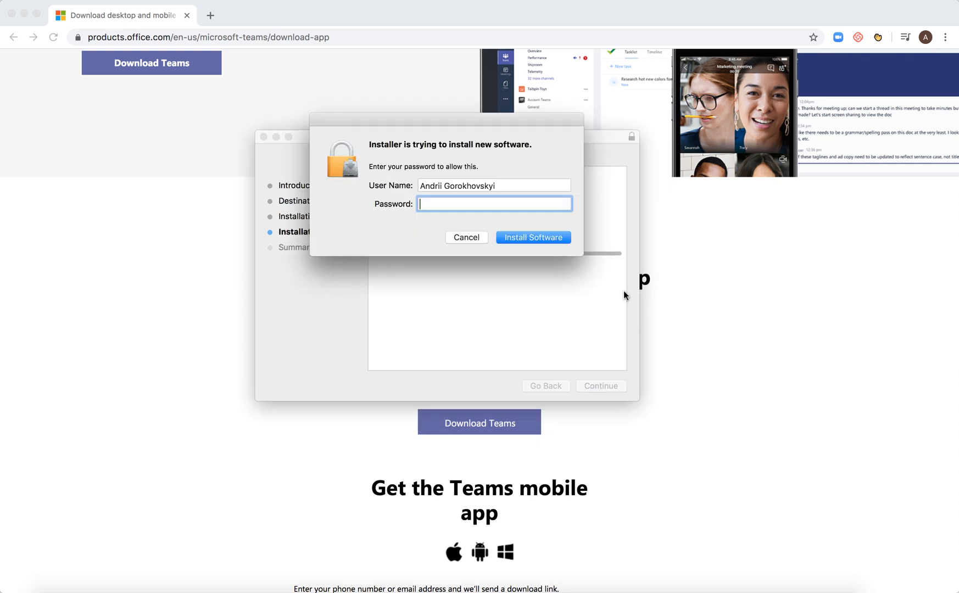
{"action": "left_click", "coordinate": [533, 237]}
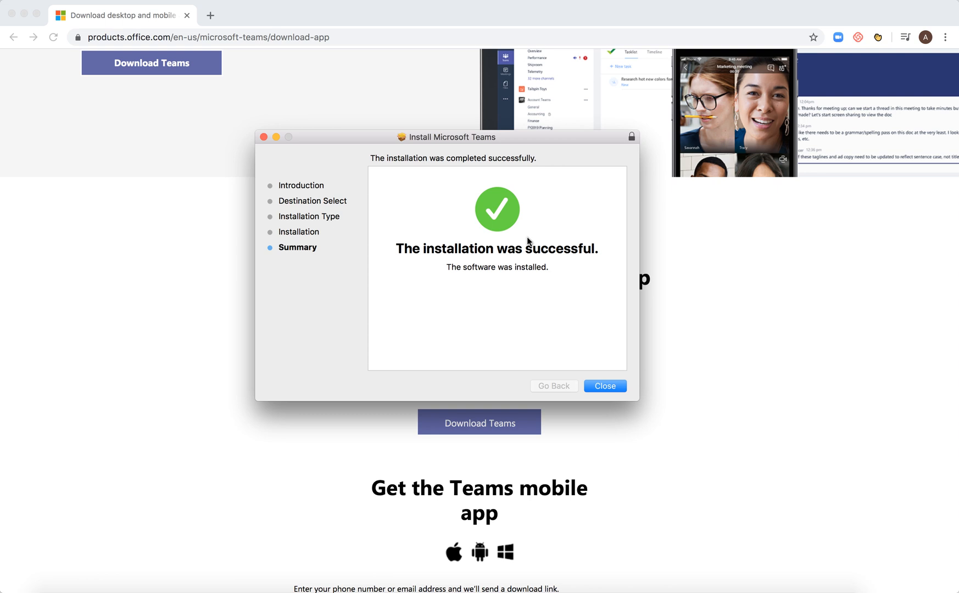
Close the installer, move its package to the Trash, and return to the browser
{"action": "left_click", "coordinate": [605, 386]}
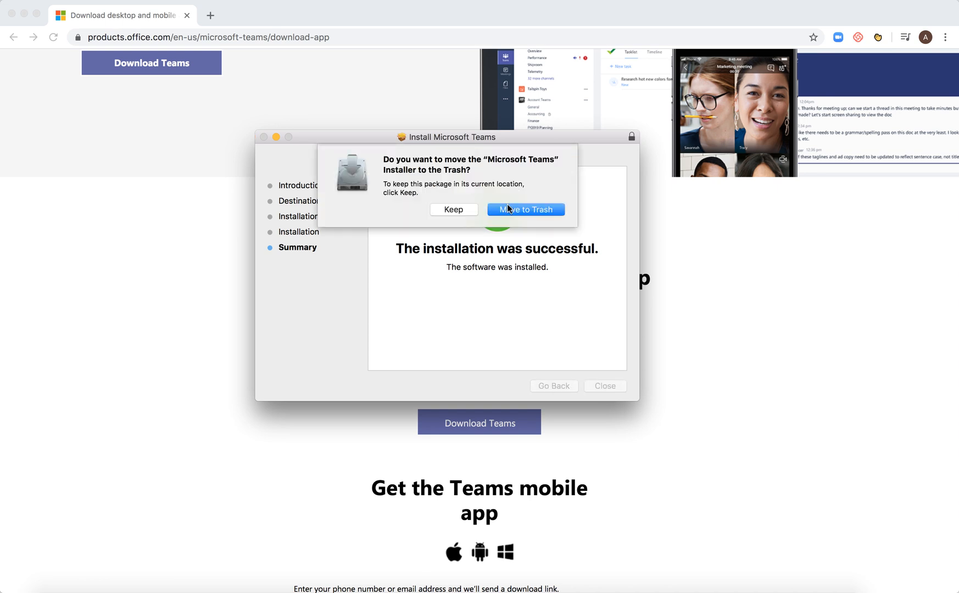
{"action": "left_click", "coordinate": [525, 209]}
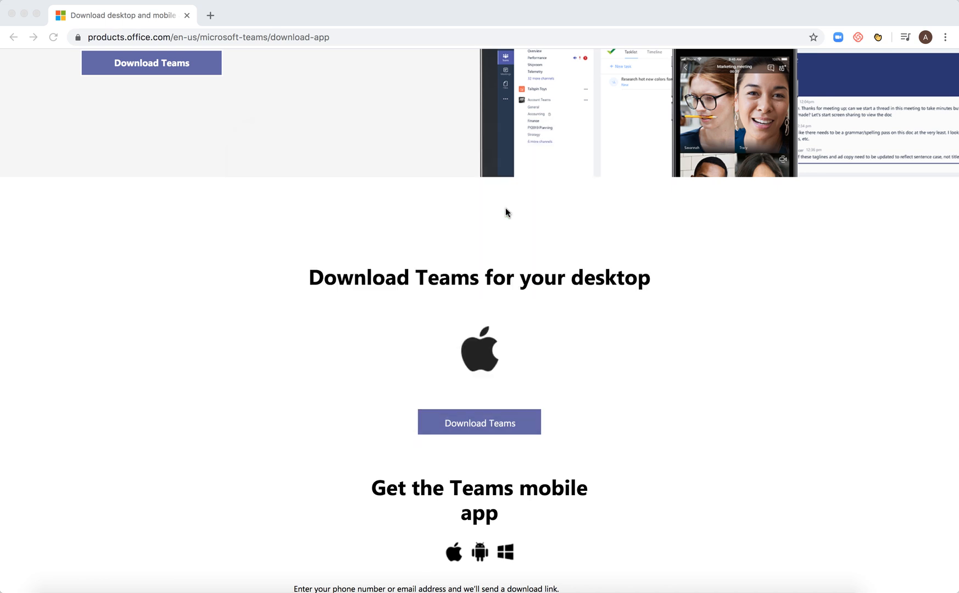
{"action": "left_click", "coordinate": [479, 422]}
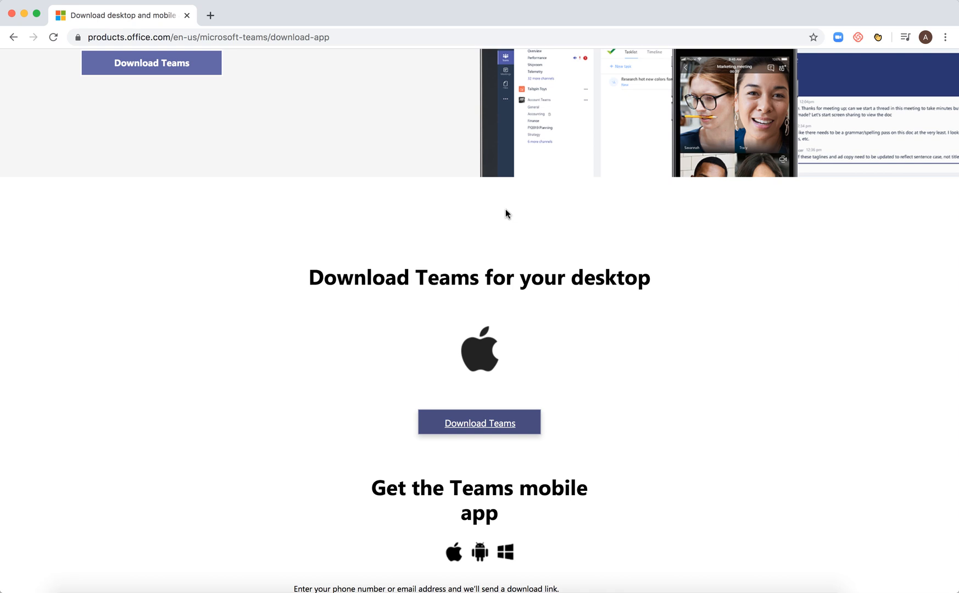
{"action": "mouse_move", "coordinate": [504, 213]}
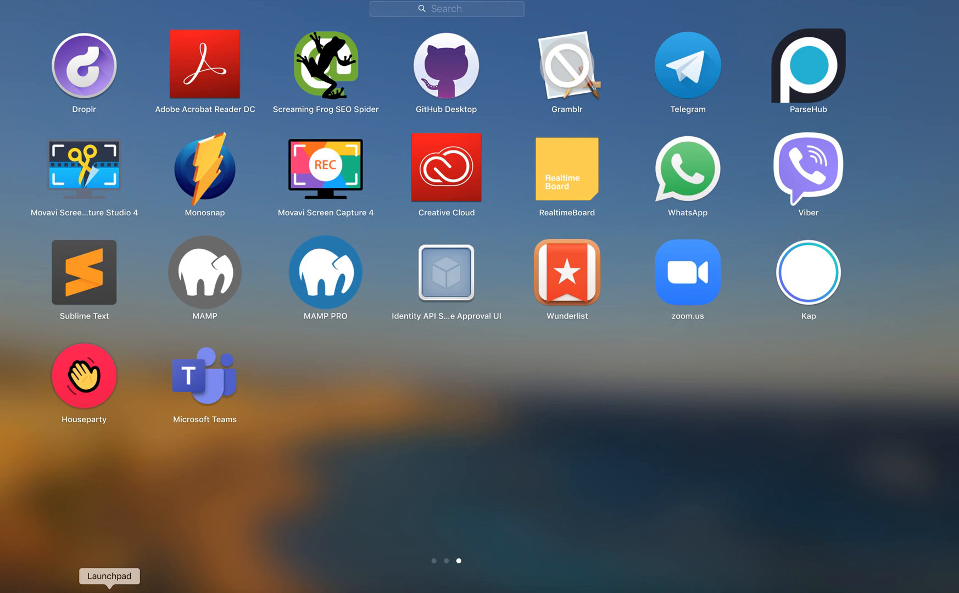
{"action": "mouse_move", "coordinate": [206, 395]}
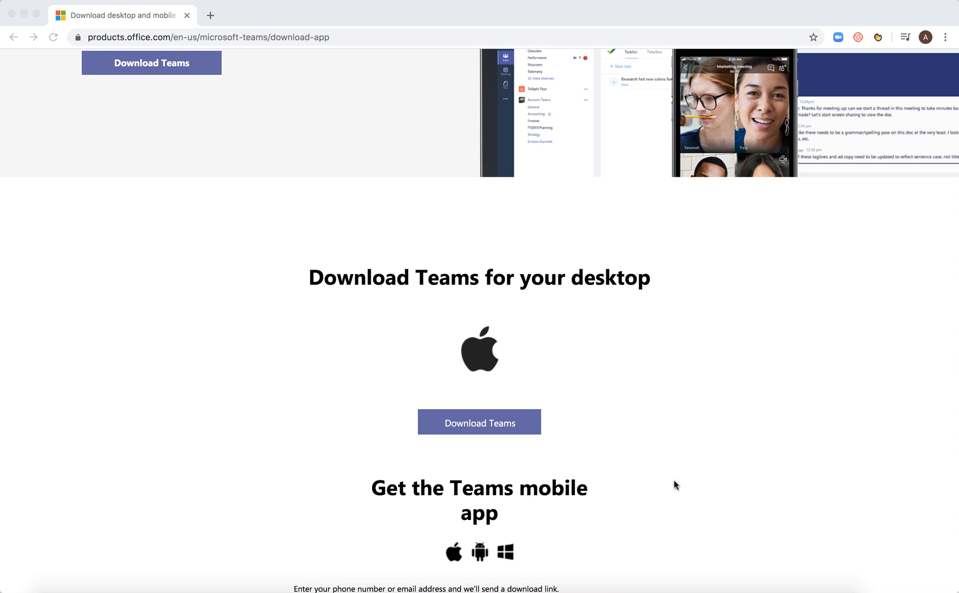
Launch Microsoft Teams from Launchpad to reach its sign-in window
{"action": "left_click", "coordinate": [480, 422]}
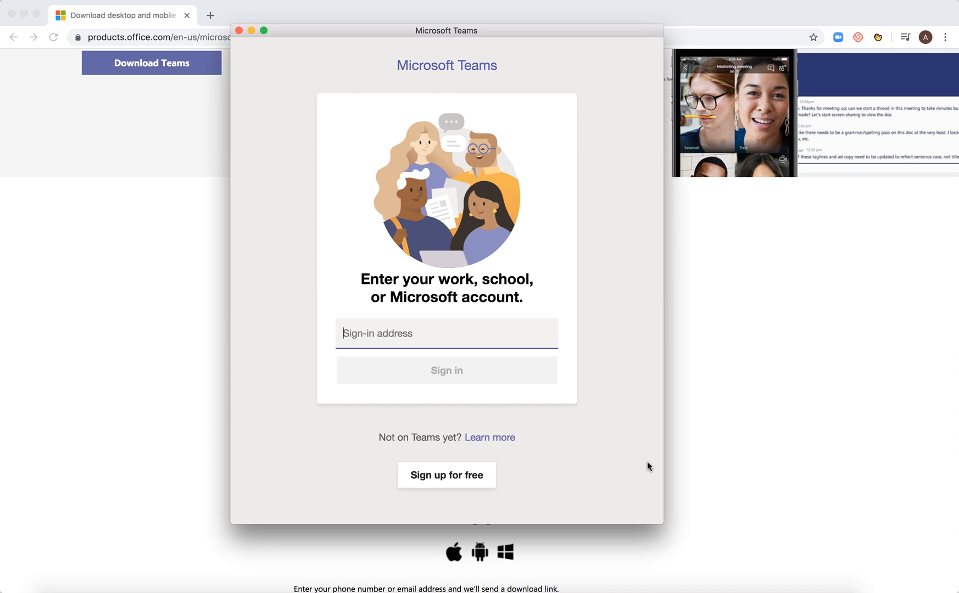
{"action": "mouse_move", "coordinate": [631, 354]}
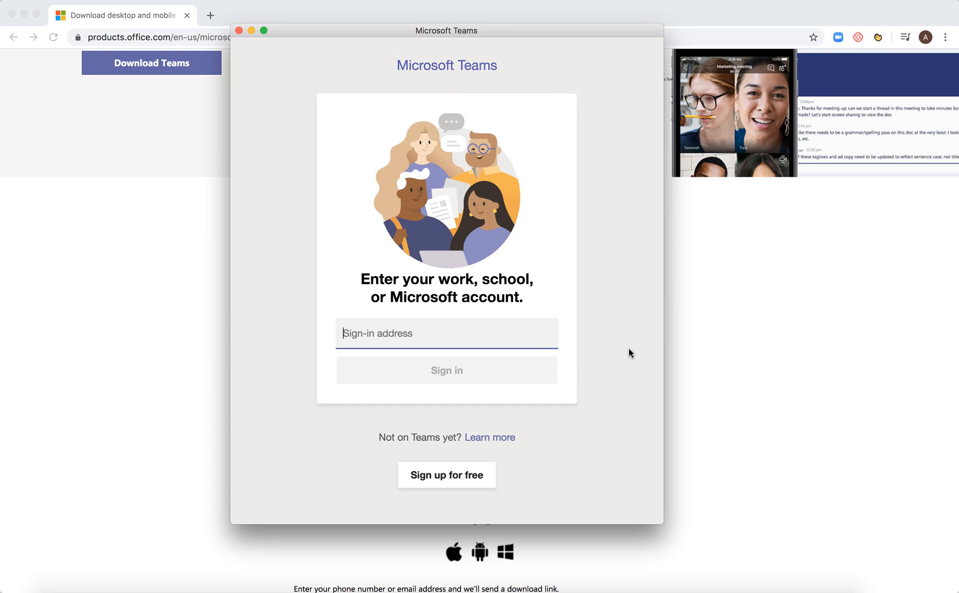
{"action": "mouse_move", "coordinate": [460, 486]}
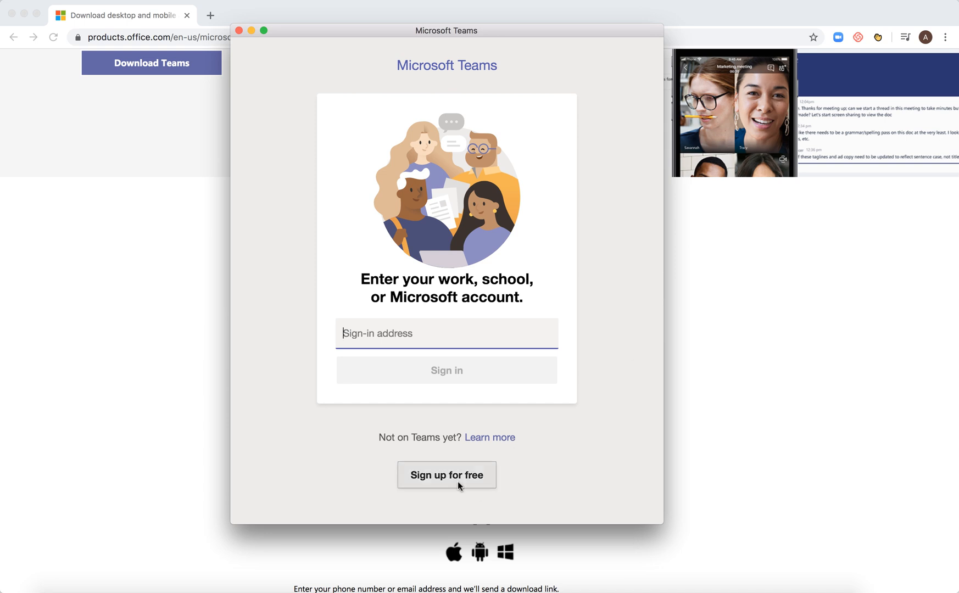
Choose 'Sign up for free' in the Teams sign-in window, landing on the Microsoft account page
{"action": "left_click", "coordinate": [238, 31]}
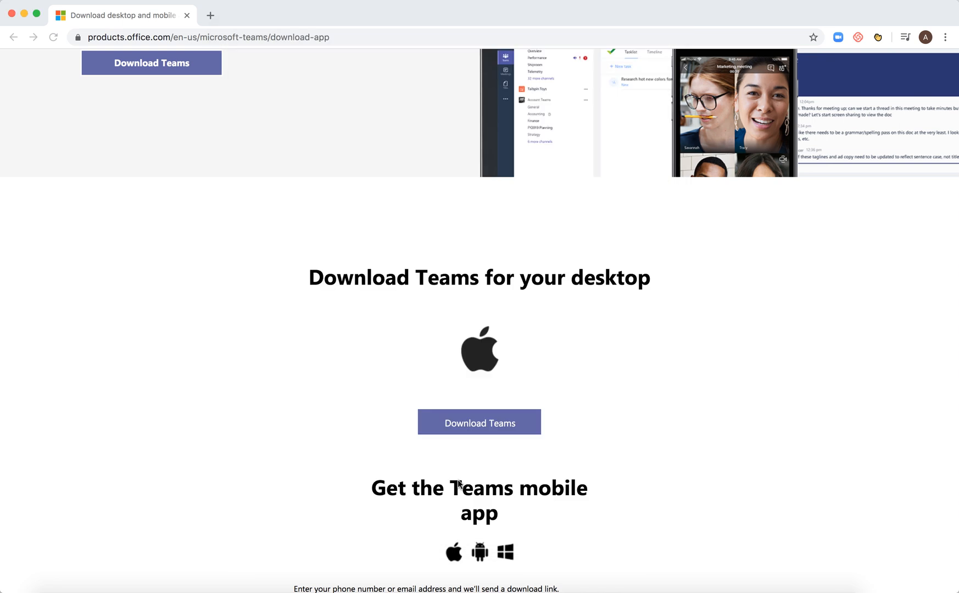
{"action": "left_click", "coordinate": [480, 422]}
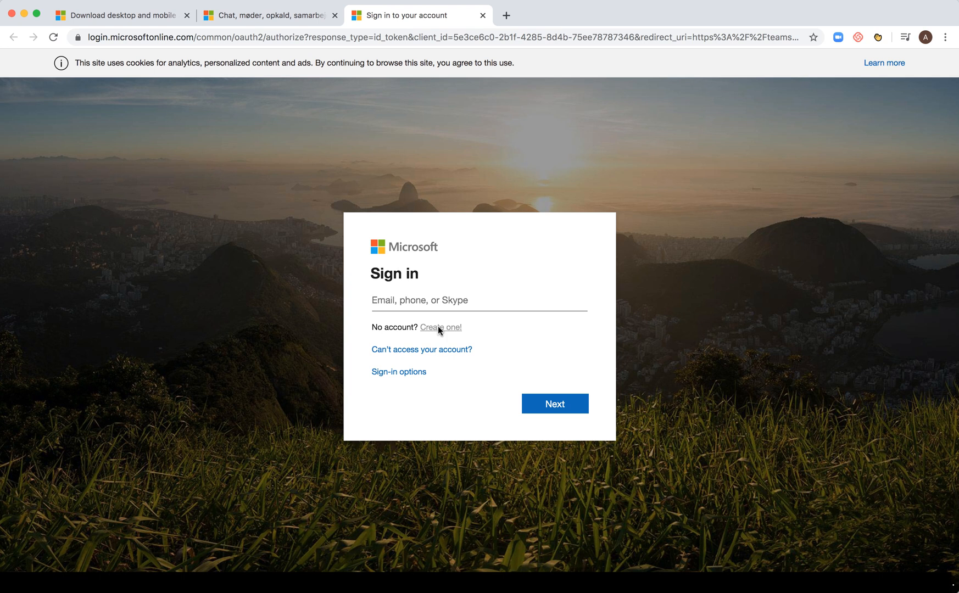
Begin a new Microsoft account via the 'Create one!' link beside 'No account?'
{"action": "left_click", "coordinate": [439, 327]}
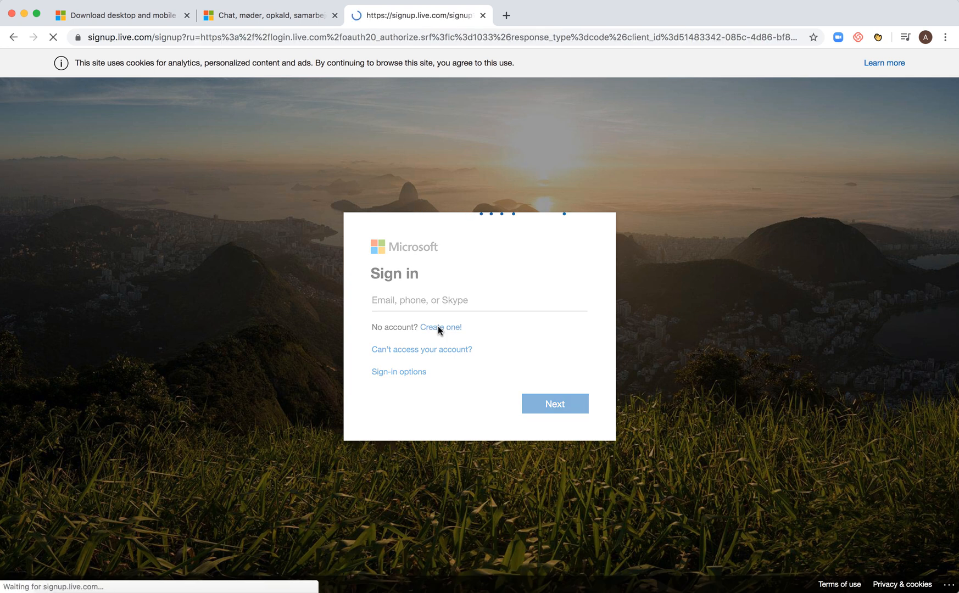
{"action": "left_click", "coordinate": [439, 326]}
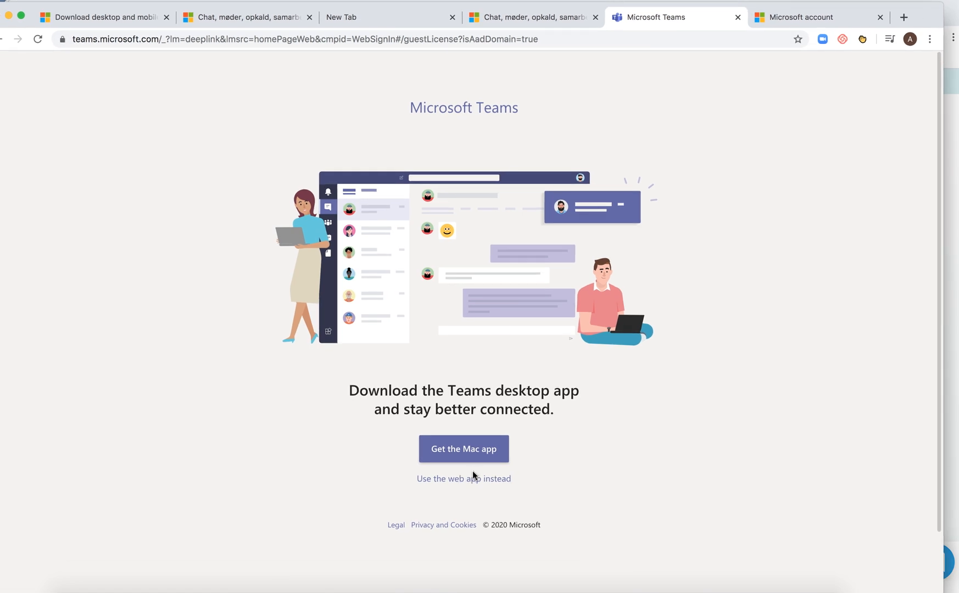
Dismiss the 'Get the Mac app' prompt and start a new tab on the Google page
{"action": "left_click", "coordinate": [463, 478]}
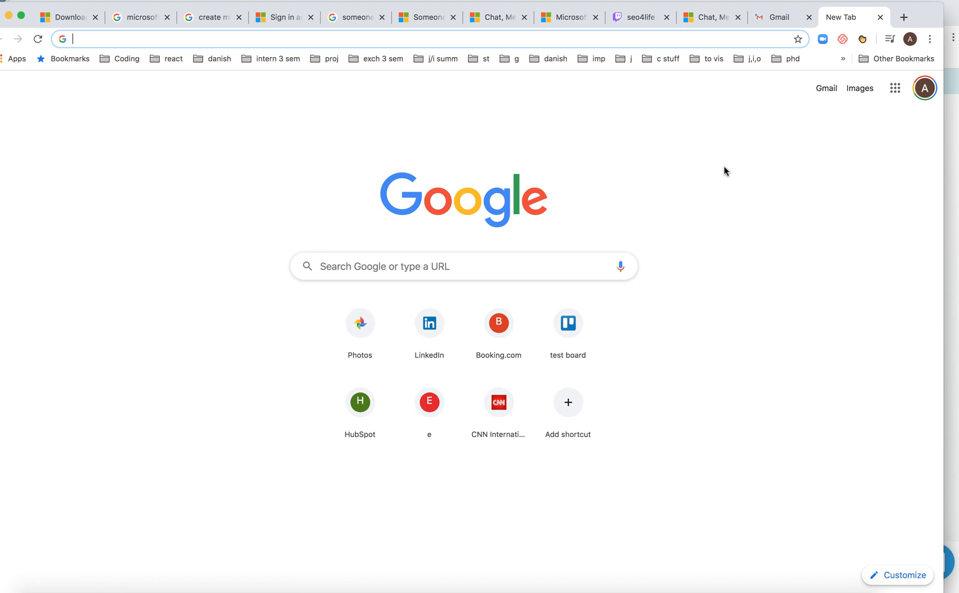
{"action": "left_click", "coordinate": [777, 17]}
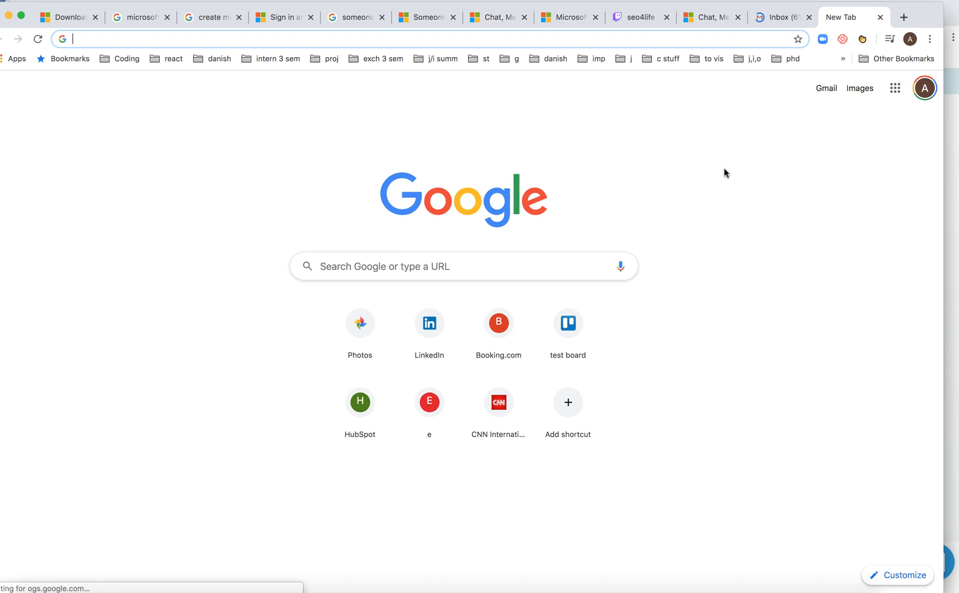